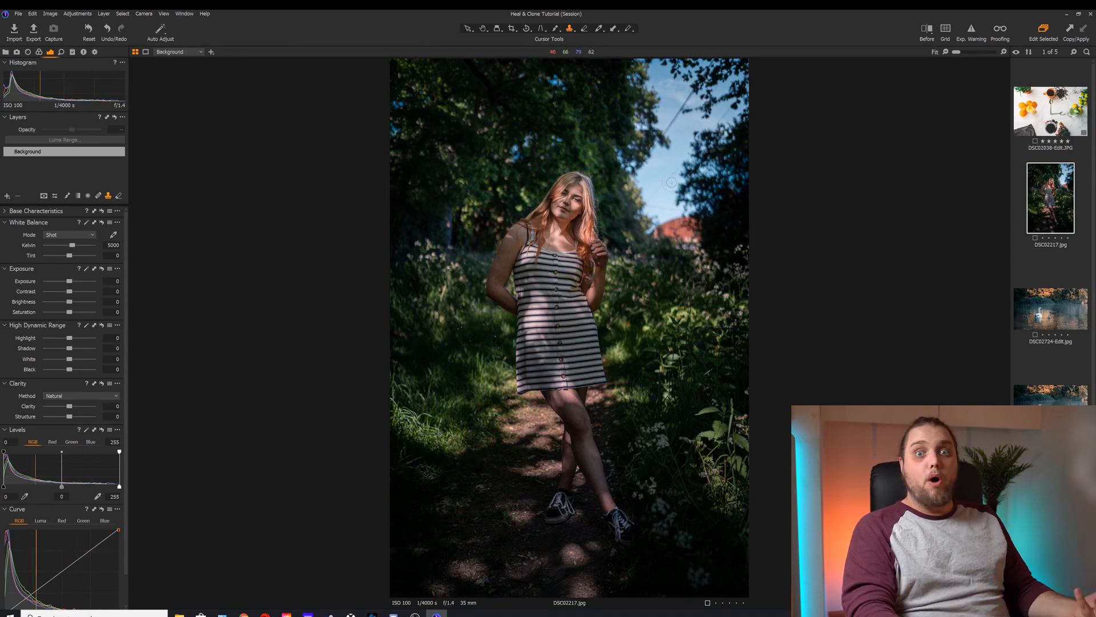
mouse_move(696, 110)
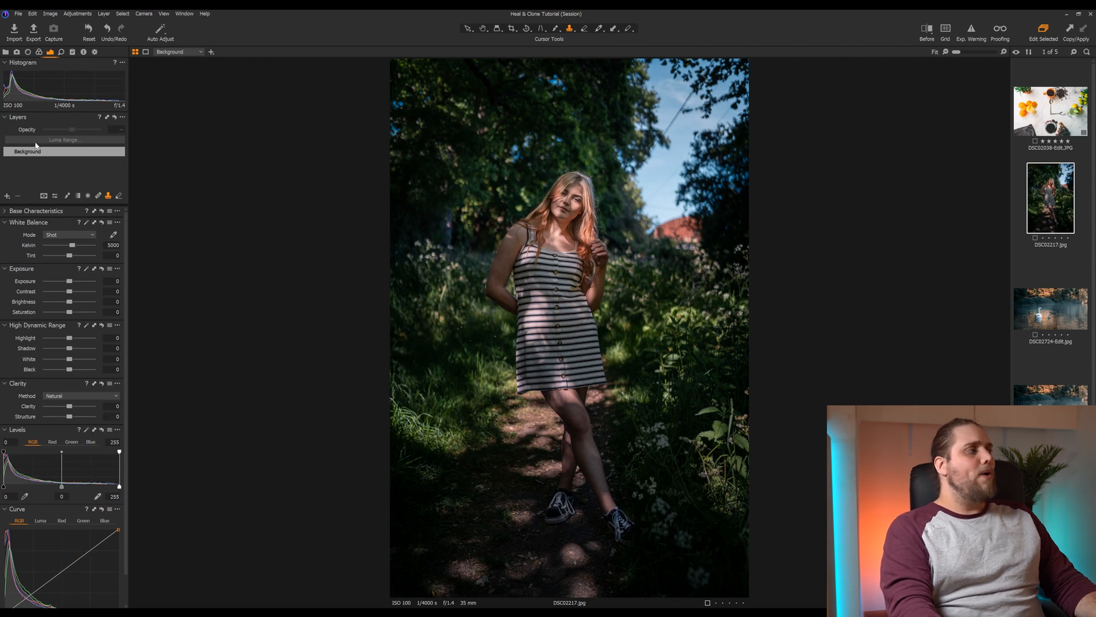
mouse_move(50, 51)
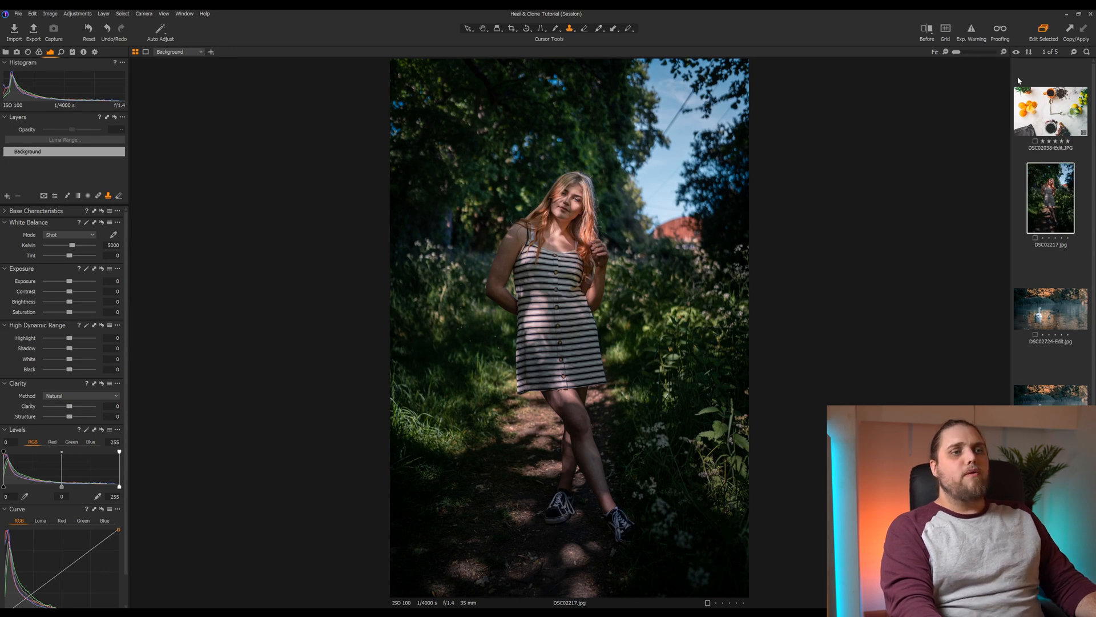
mouse_move(49, 51)
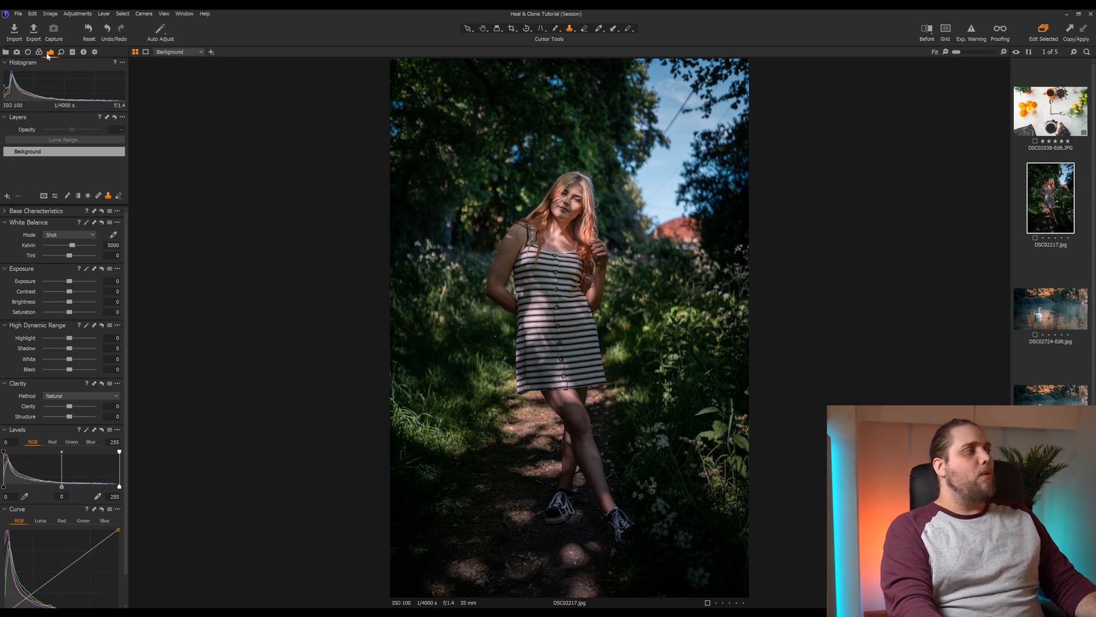
mouse_move(50, 52)
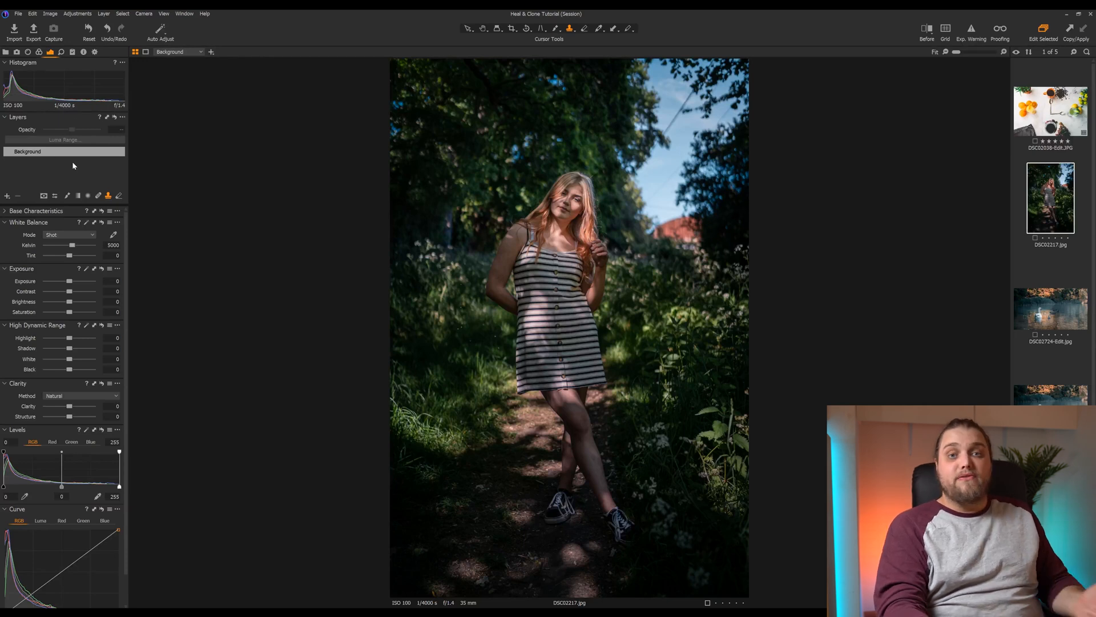
mouse_move(43, 74)
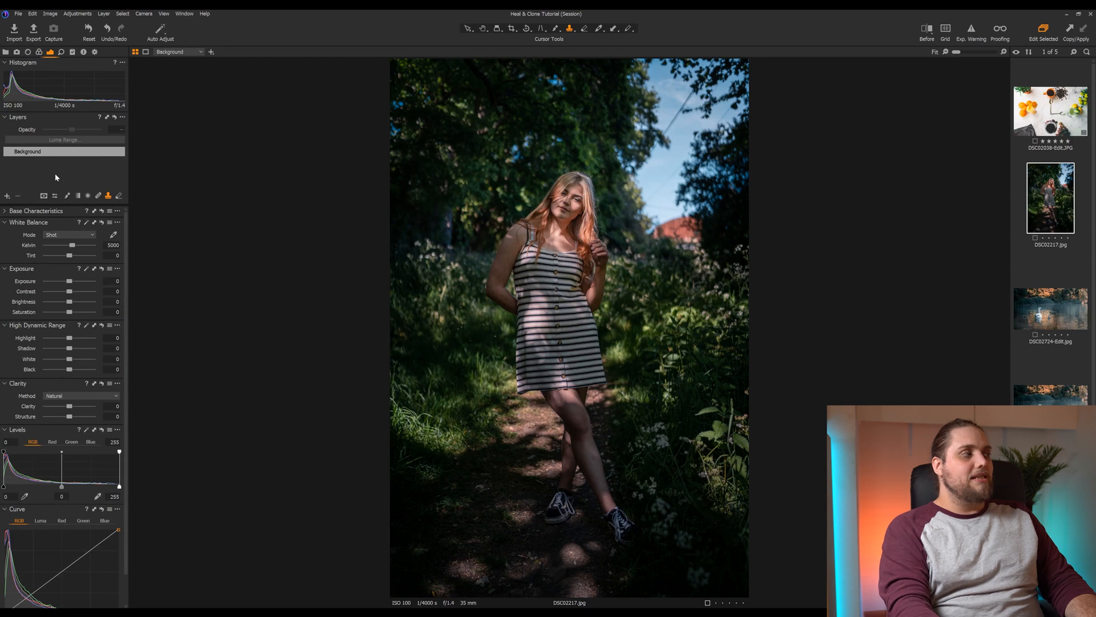
Select the Background layer in the Layers tool before heal brushing.
click(63, 152)
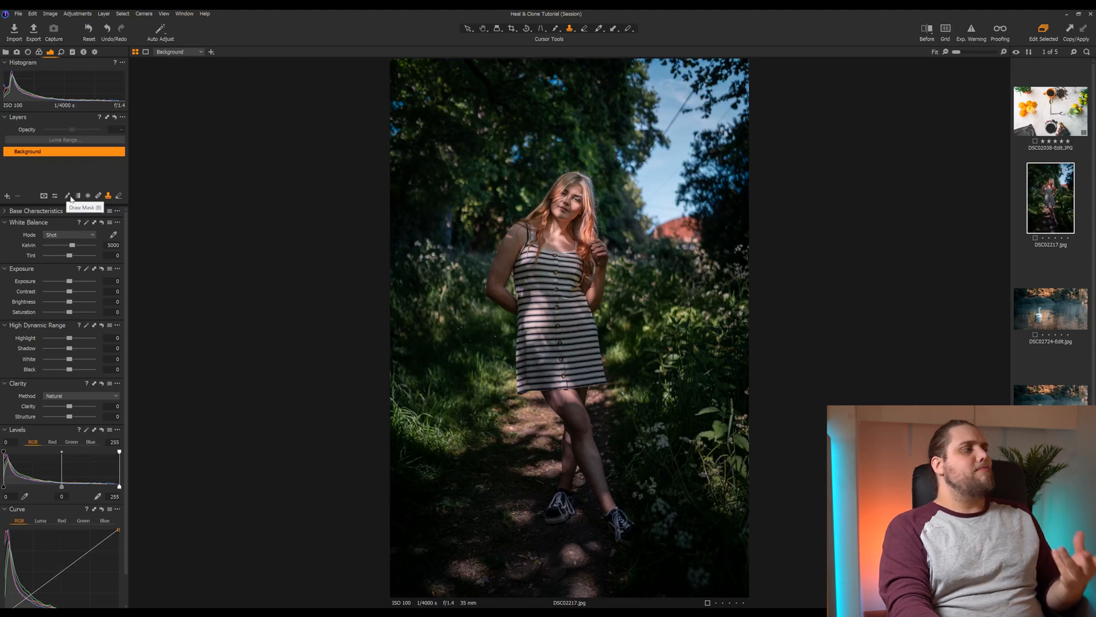
mouse_move(87, 195)
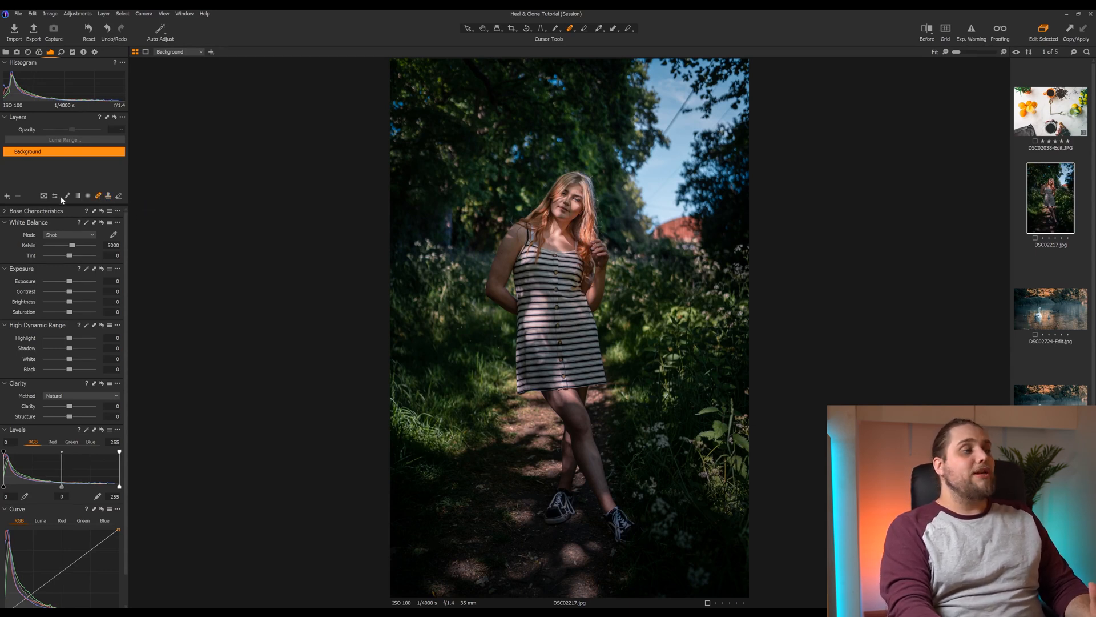
mouse_move(97, 195)
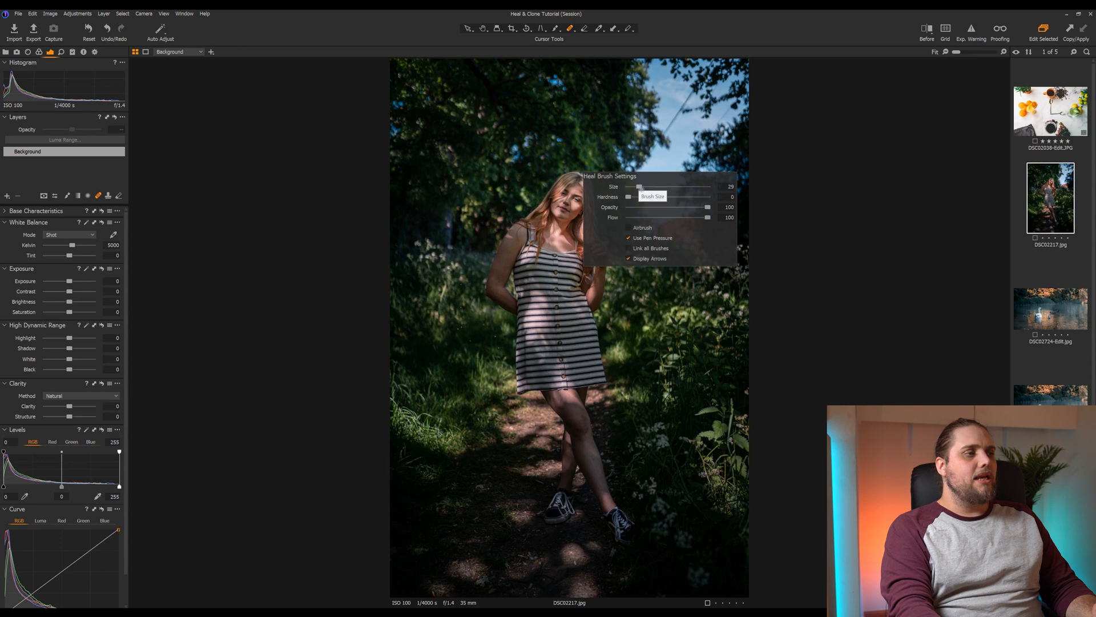
Raise the heal brush size from 29 to 40.
drag(638, 186, 641, 187)
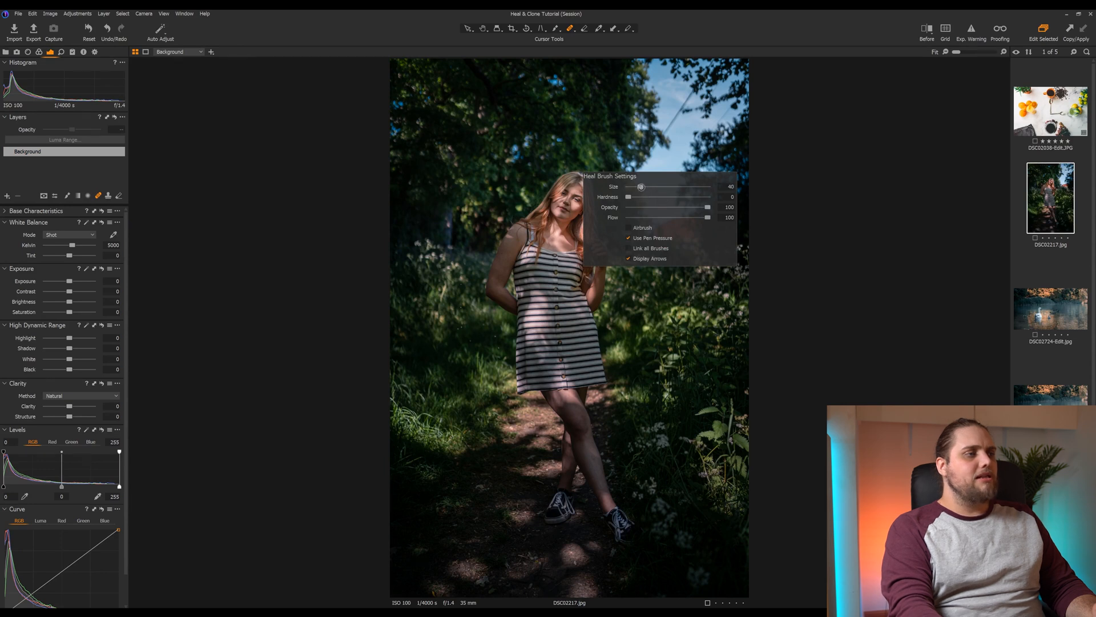
drag(640, 186, 642, 186)
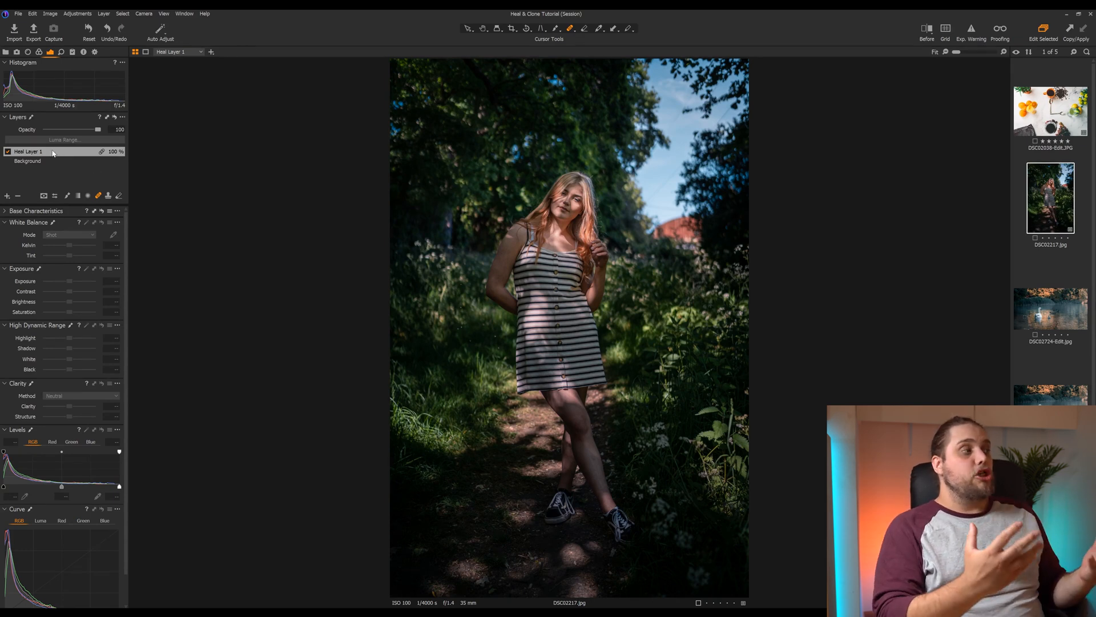
mouse_move(685, 130)
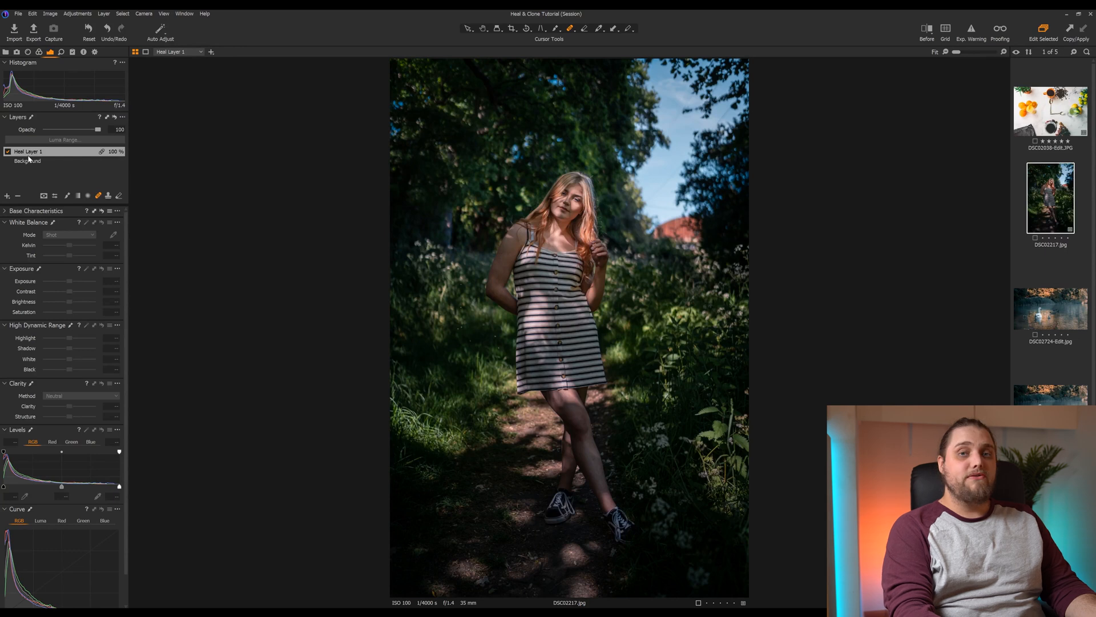
mouse_move(13, 190)
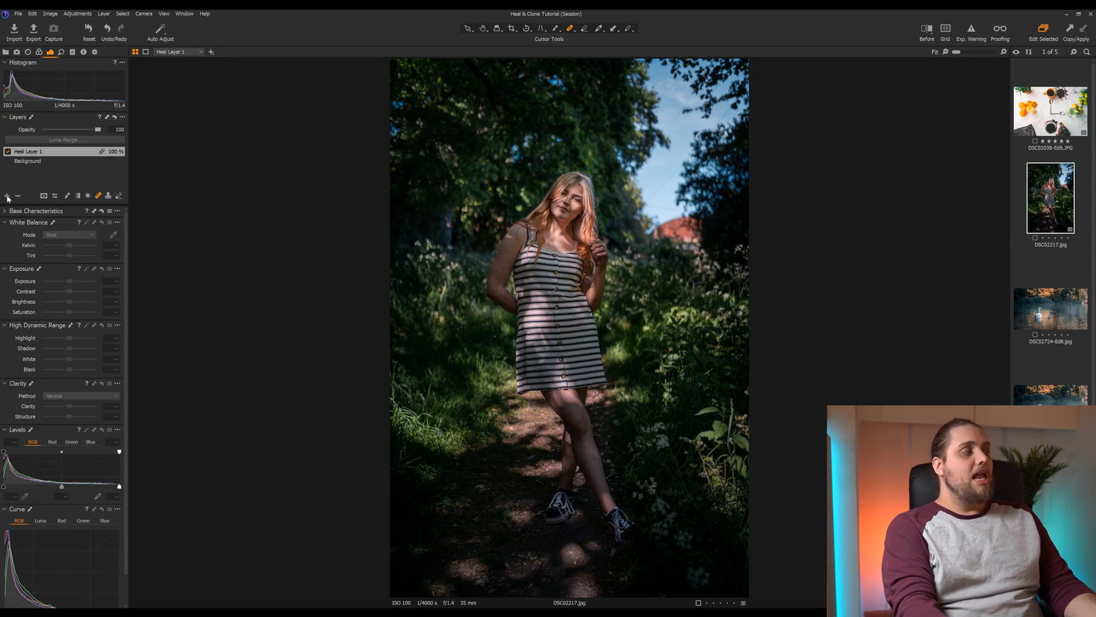
Briefly lower the heal layer's opacity, then return it to 100.
click(7, 196)
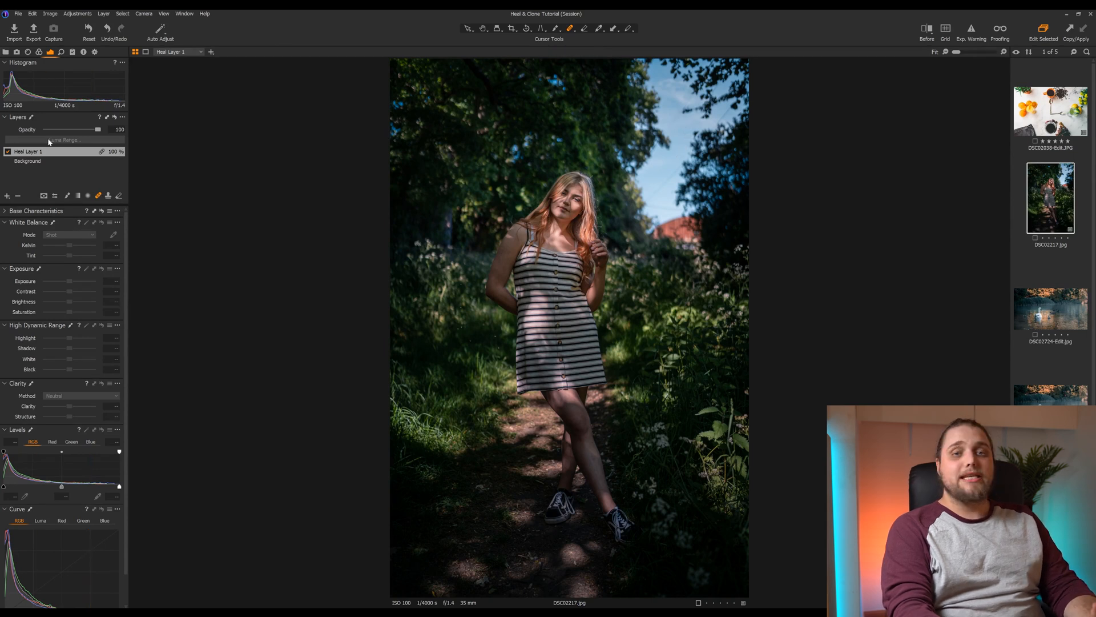
mouse_move(39, 157)
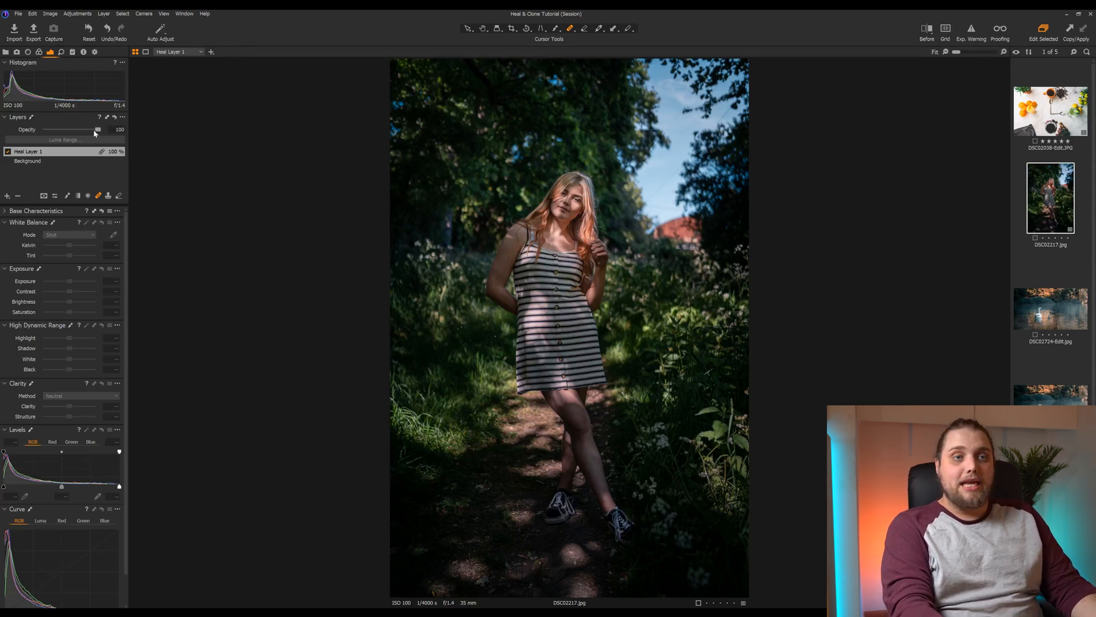
drag(98, 130, 94, 131)
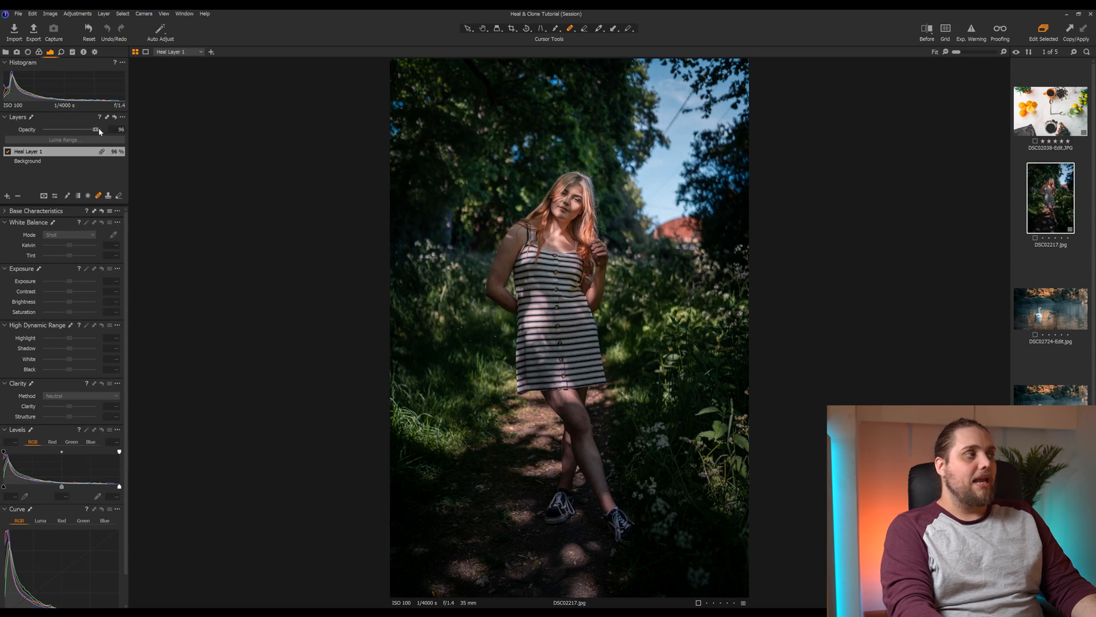
drag(94, 130, 97, 130)
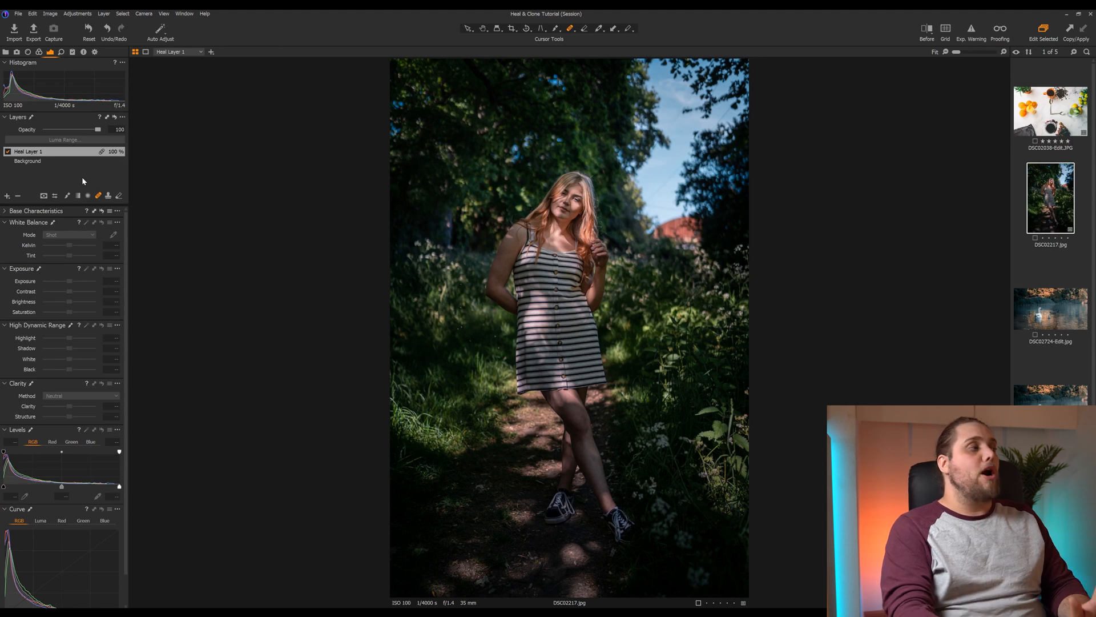
mouse_move(688, 133)
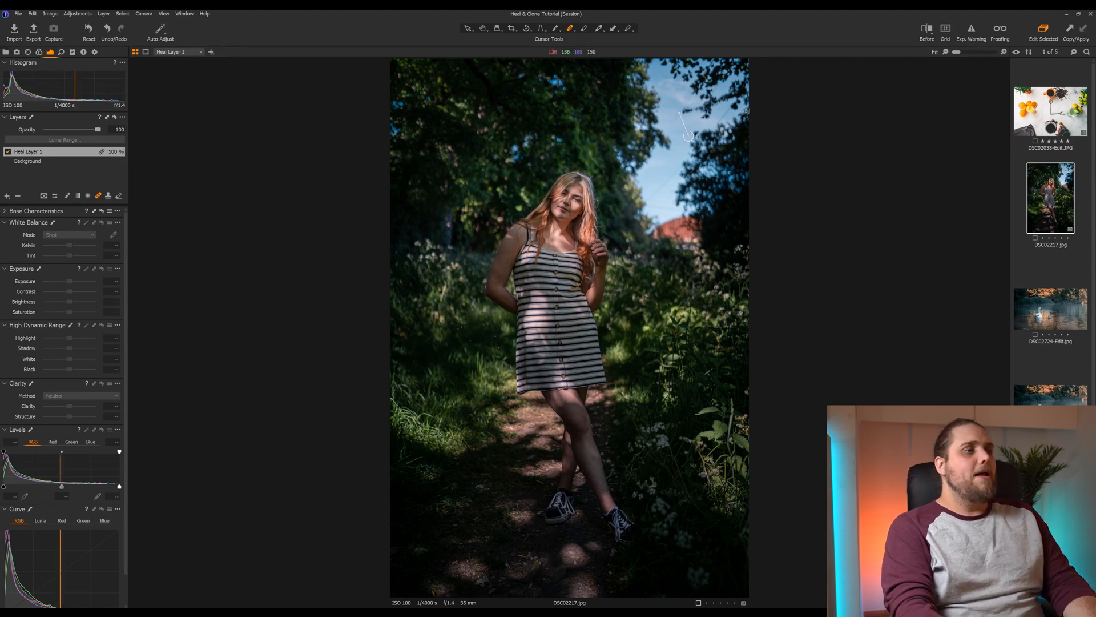
mouse_move(685, 131)
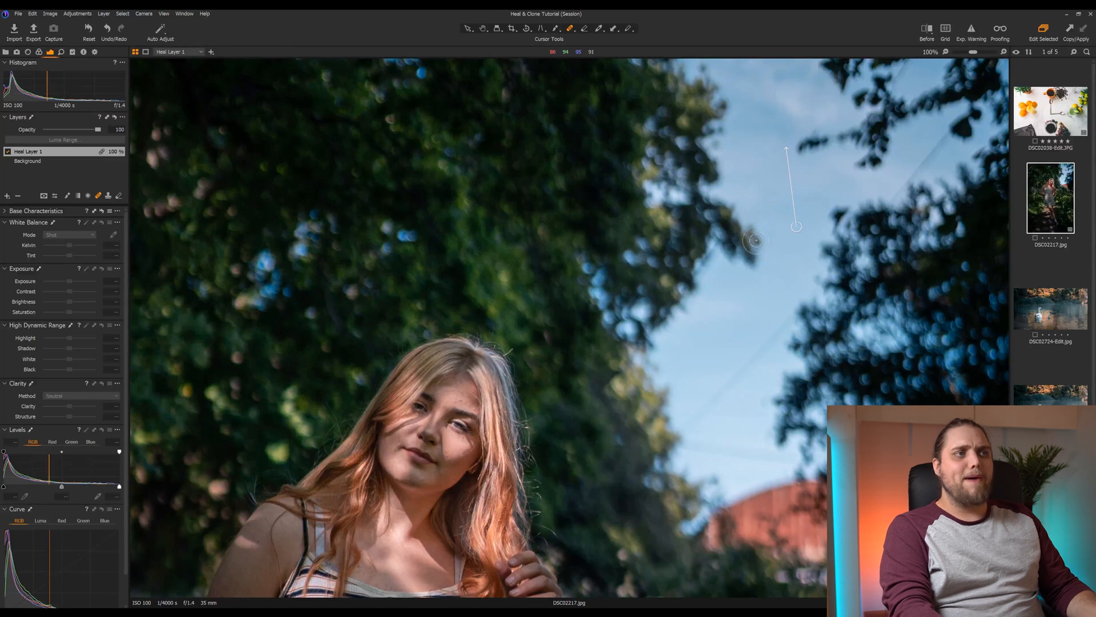
mouse_move(774, 97)
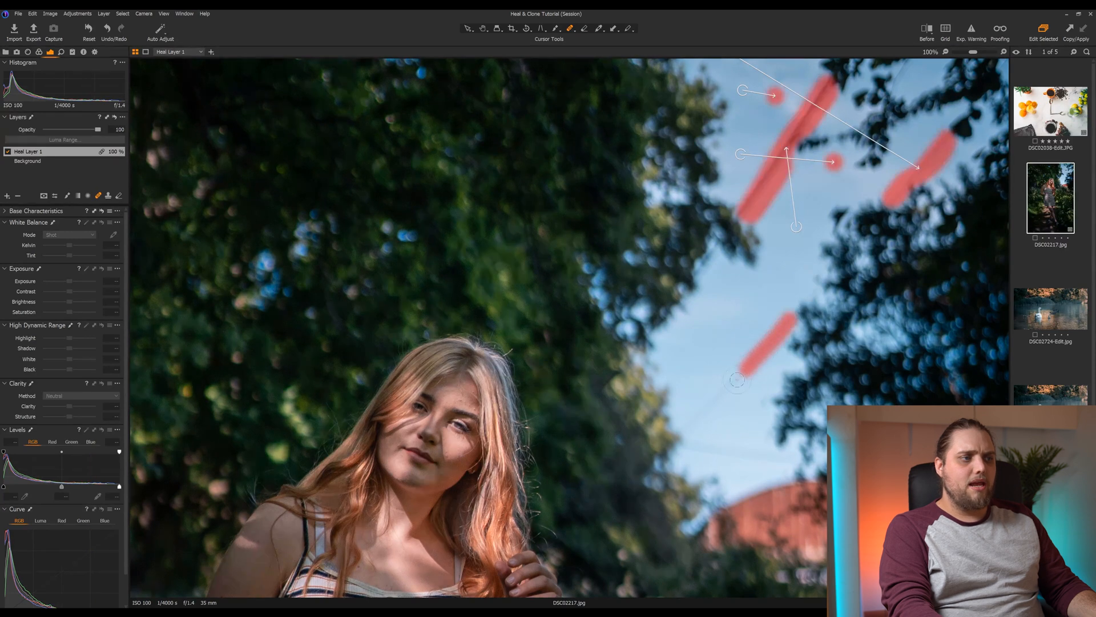
Heal a section of wire in the sky with one brush stroke.
drag(737, 379, 688, 428)
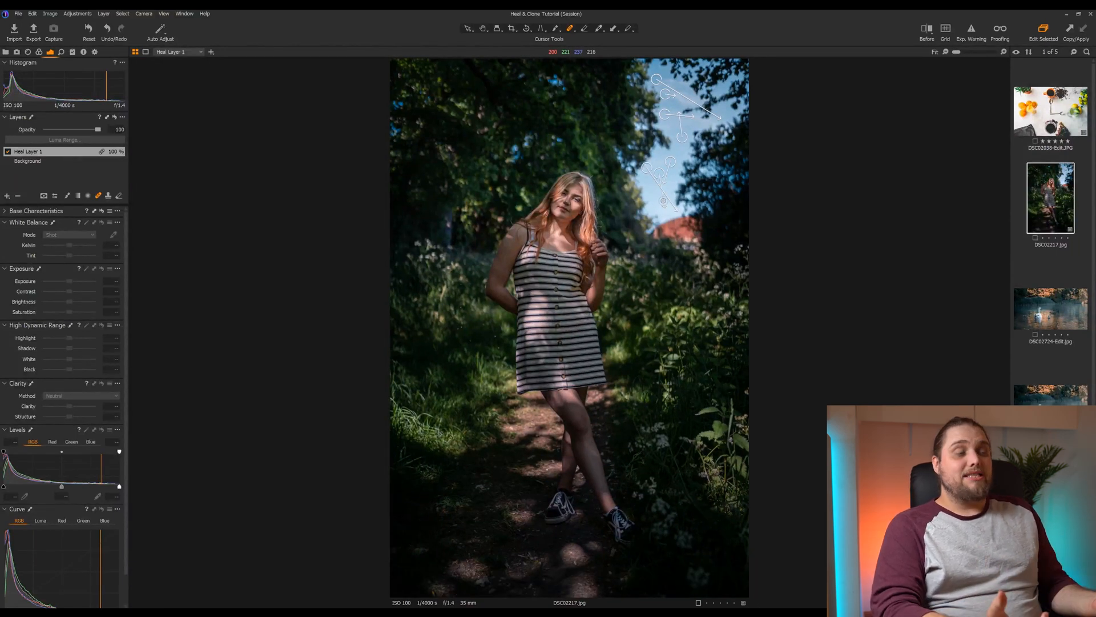
mouse_move(596, 147)
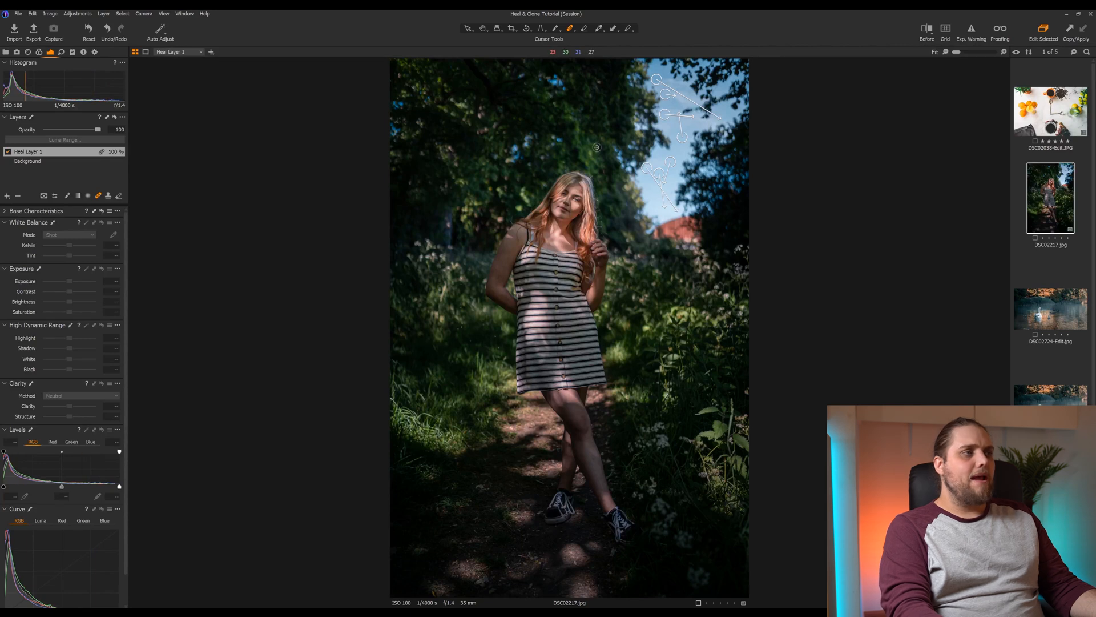
Hide the heal layer so the original wires show for comparison.
click(7, 152)
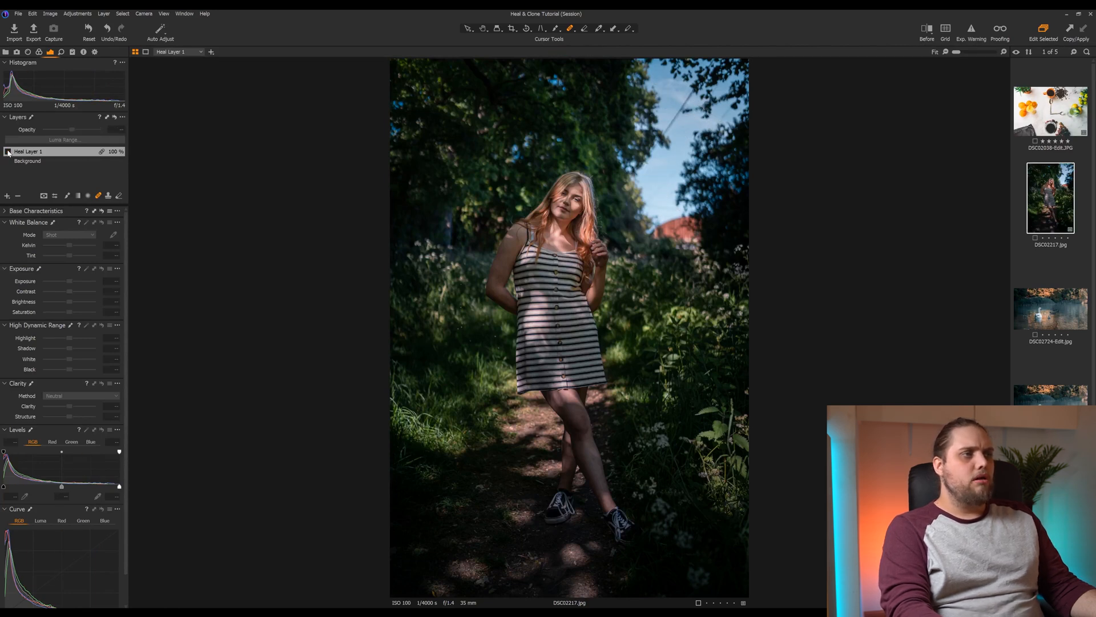
drag(41, 130, 97, 130)
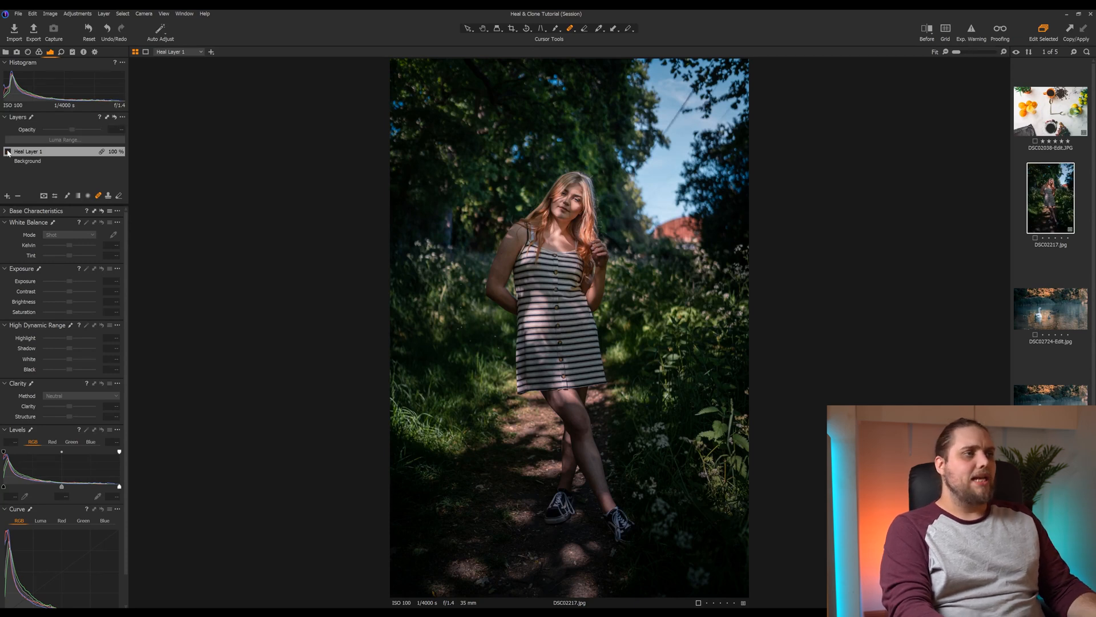
Re-enable Heal Layer 1 so the sky shows clean again.
click(7, 152)
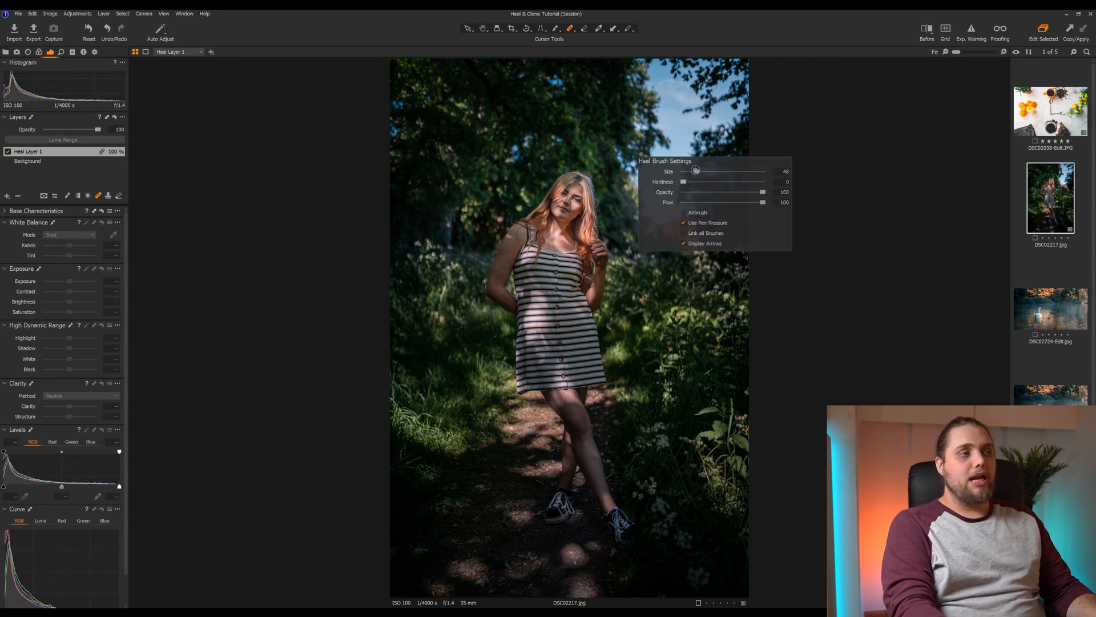
mouse_move(684, 243)
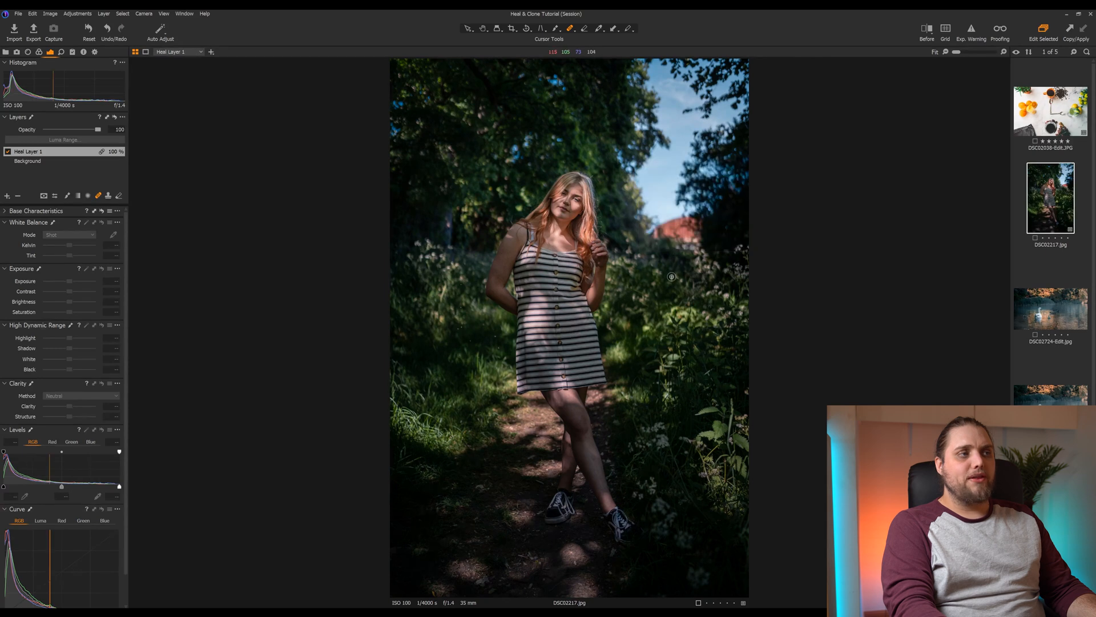
mouse_move(657, 177)
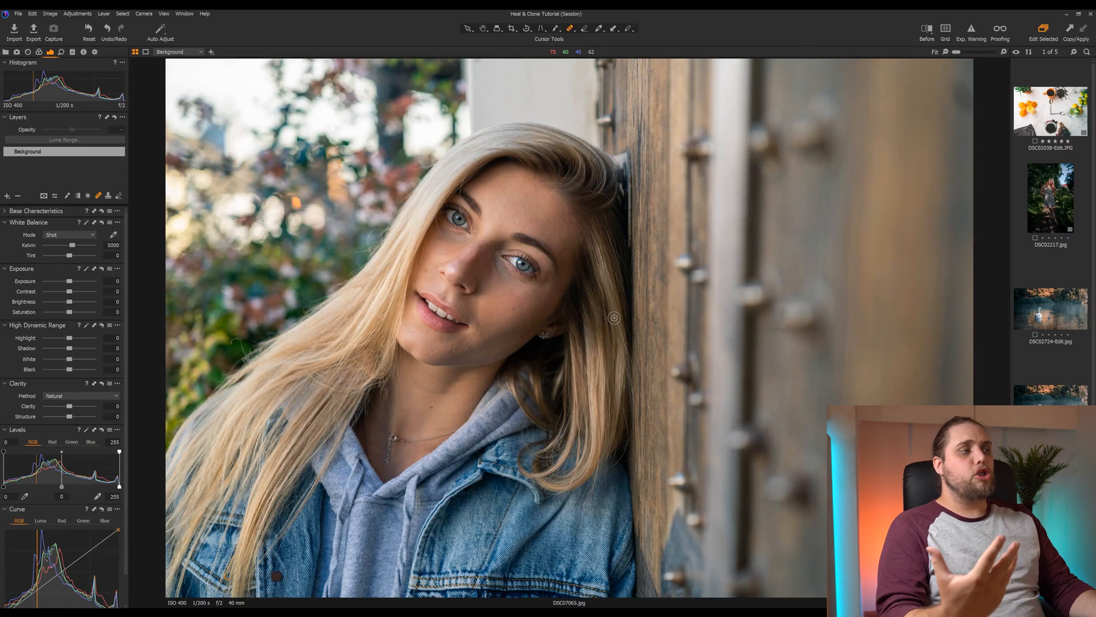
mouse_move(451, 347)
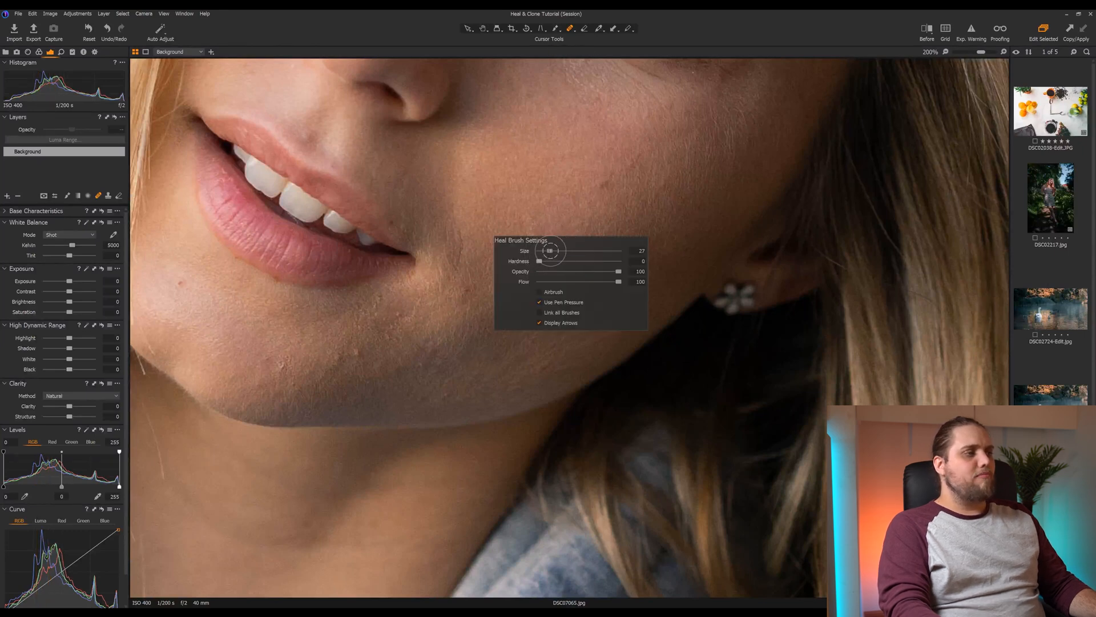
Heal a blemish on the blonde model's chin.
click(610, 177)
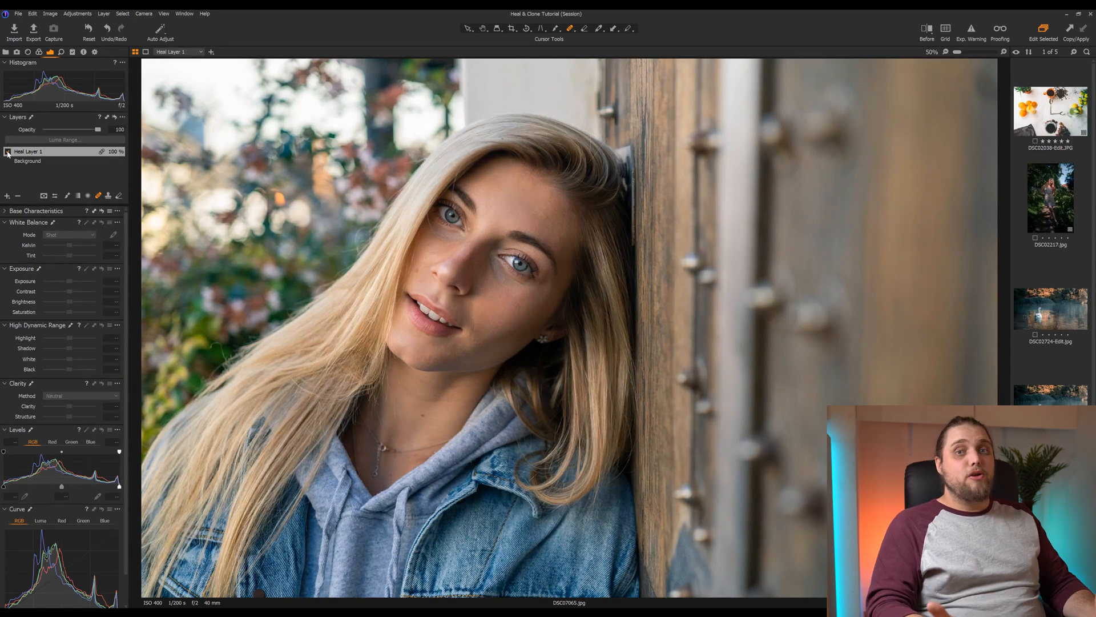
click(7, 152)
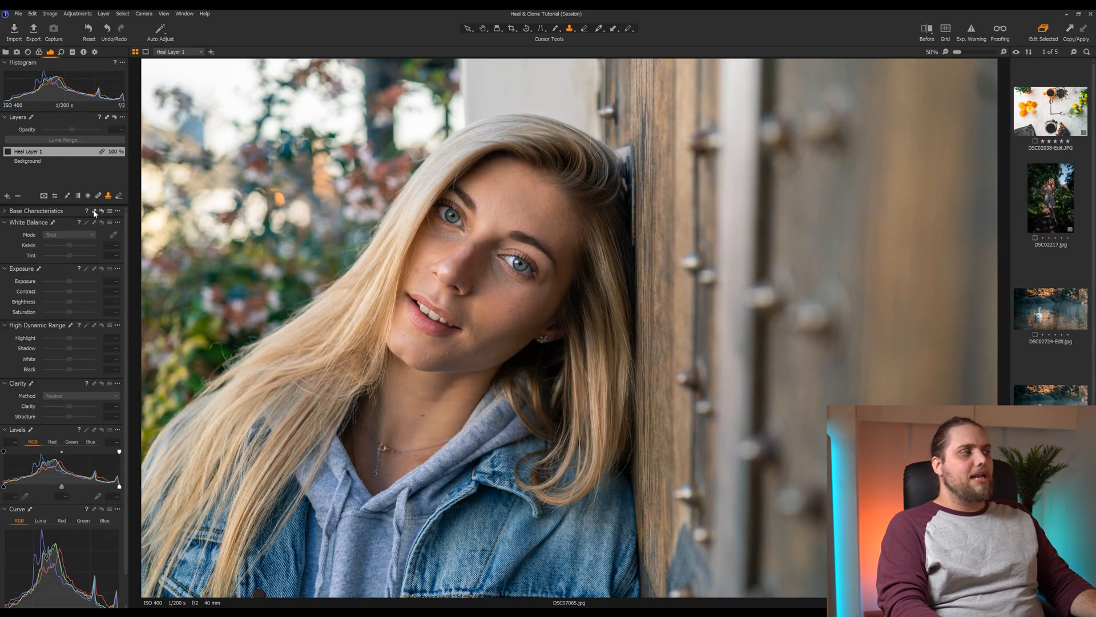
mouse_move(485, 257)
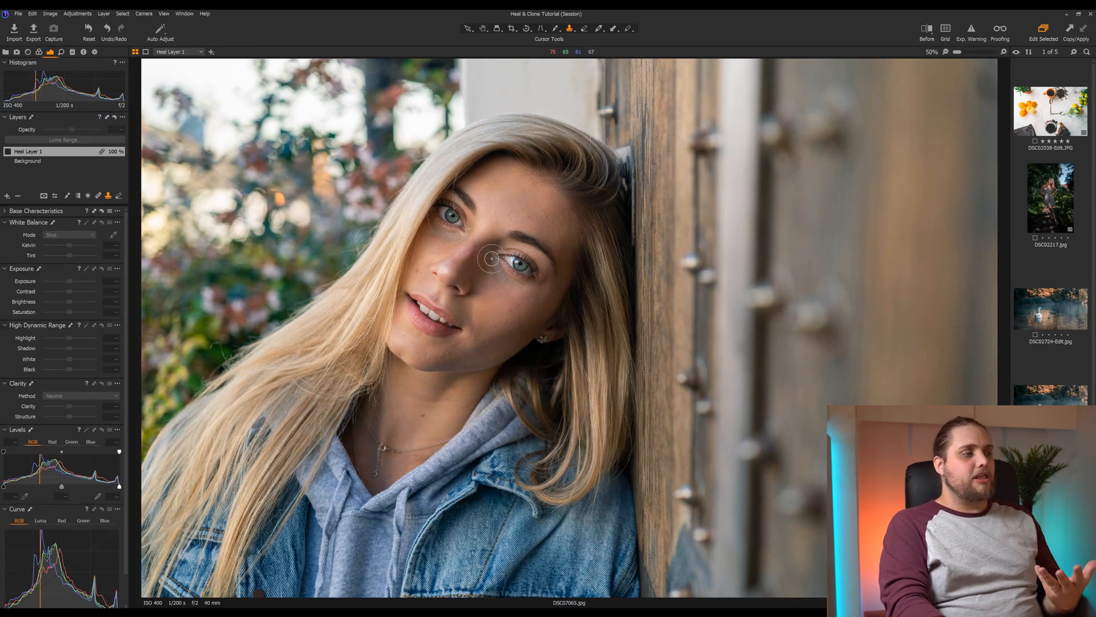
Start cloning on the cheek and dismiss the source-point warning.
click(491, 259)
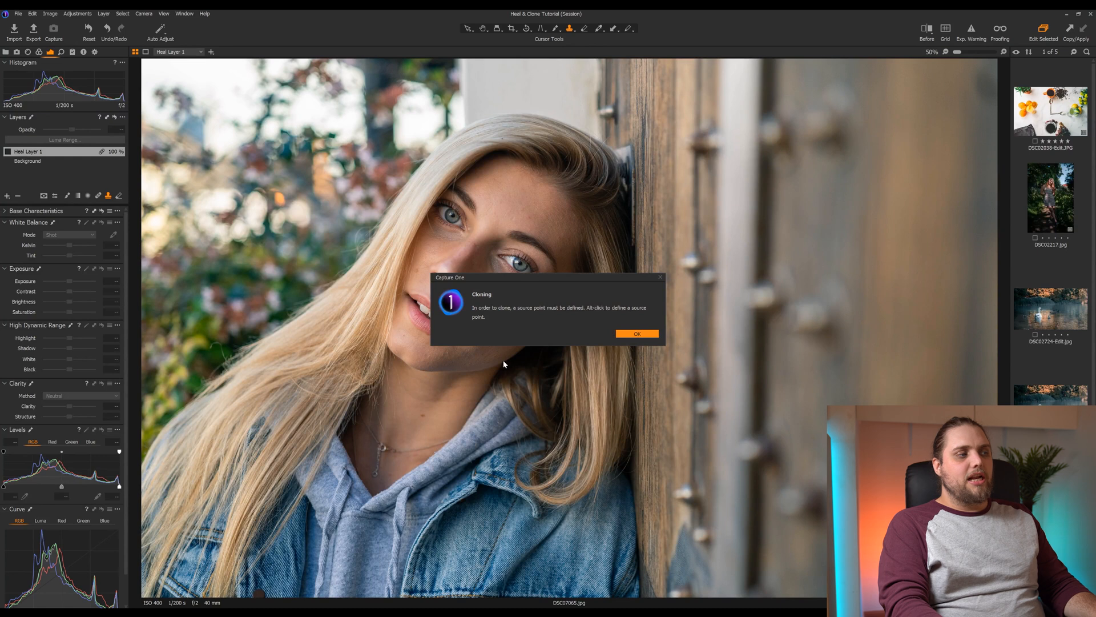
mouse_move(529, 342)
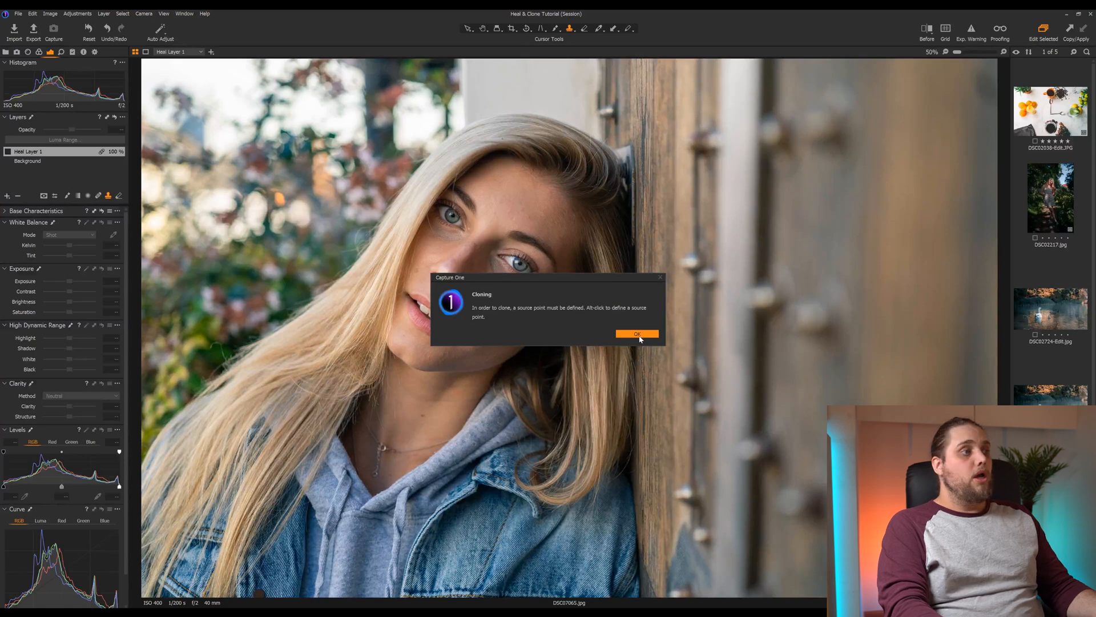
click(636, 333)
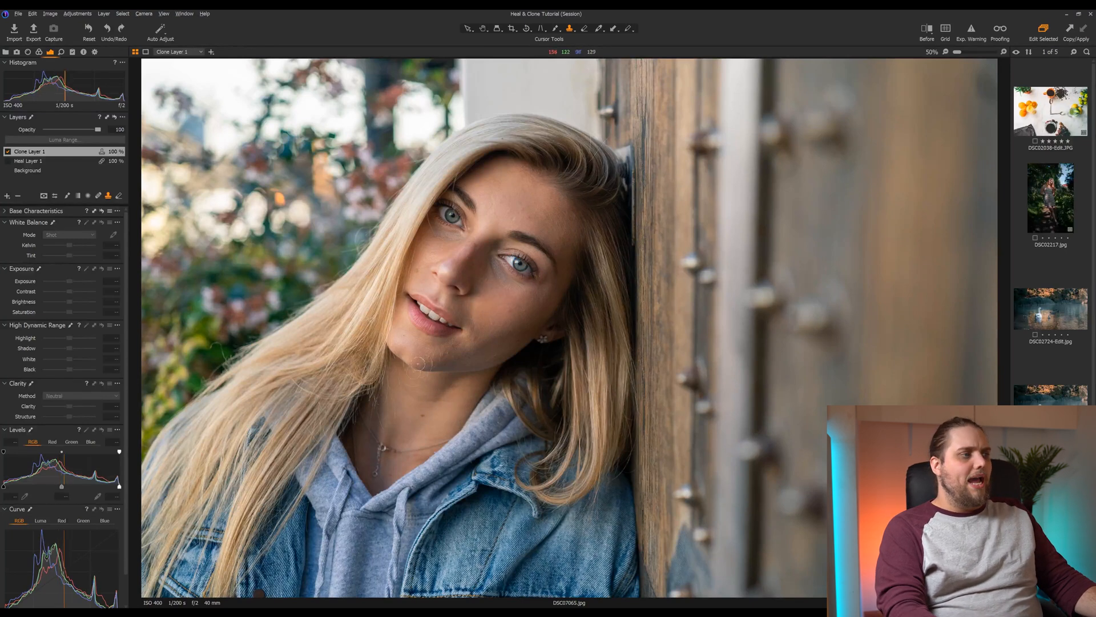
Open the clone brush settings: size 101, hardness 0, opacity 100, flow 25.
click(556, 28)
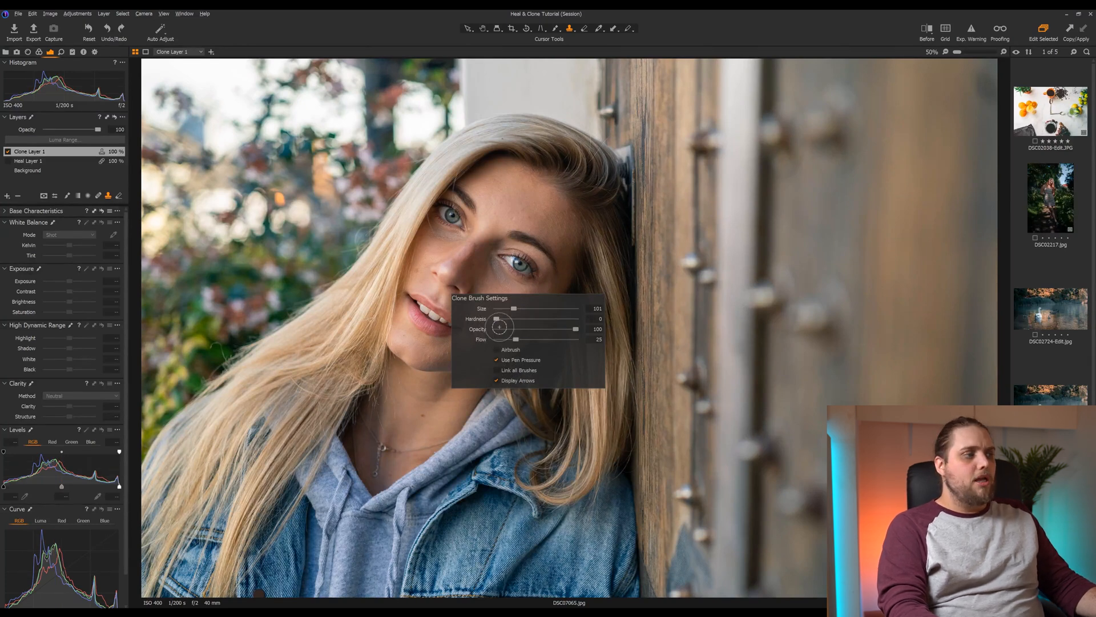
mouse_move(516, 339)
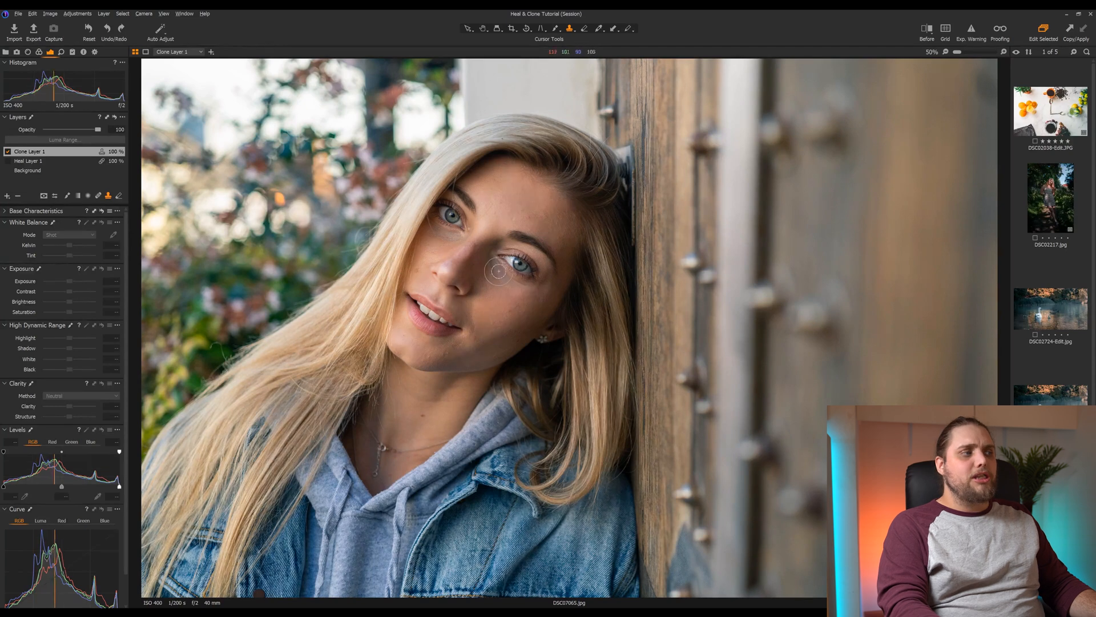
mouse_move(470, 324)
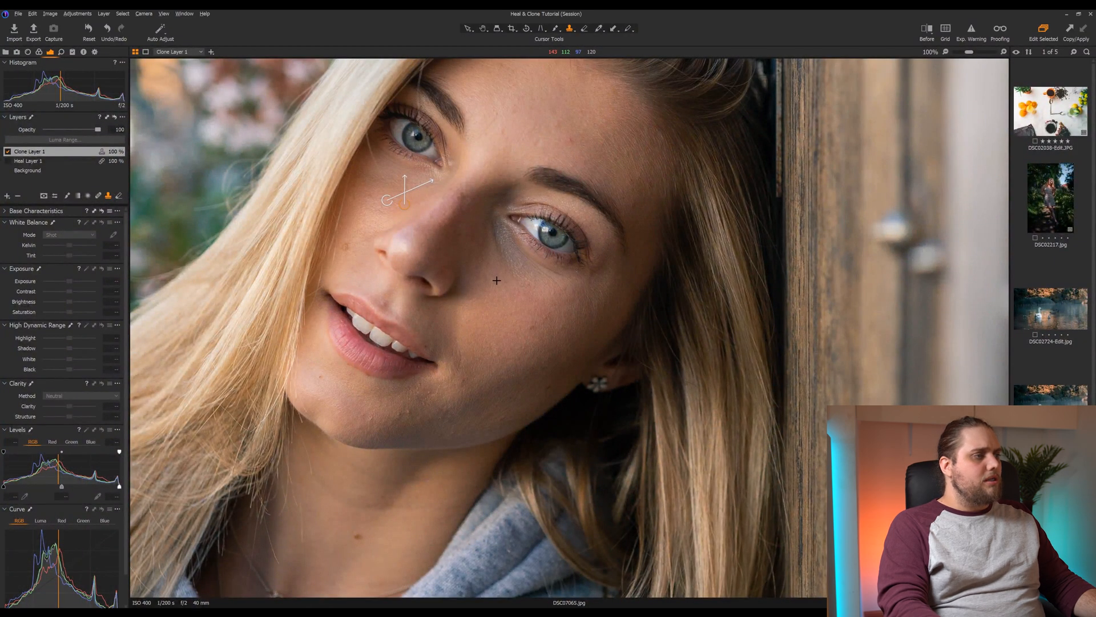
mouse_move(496, 224)
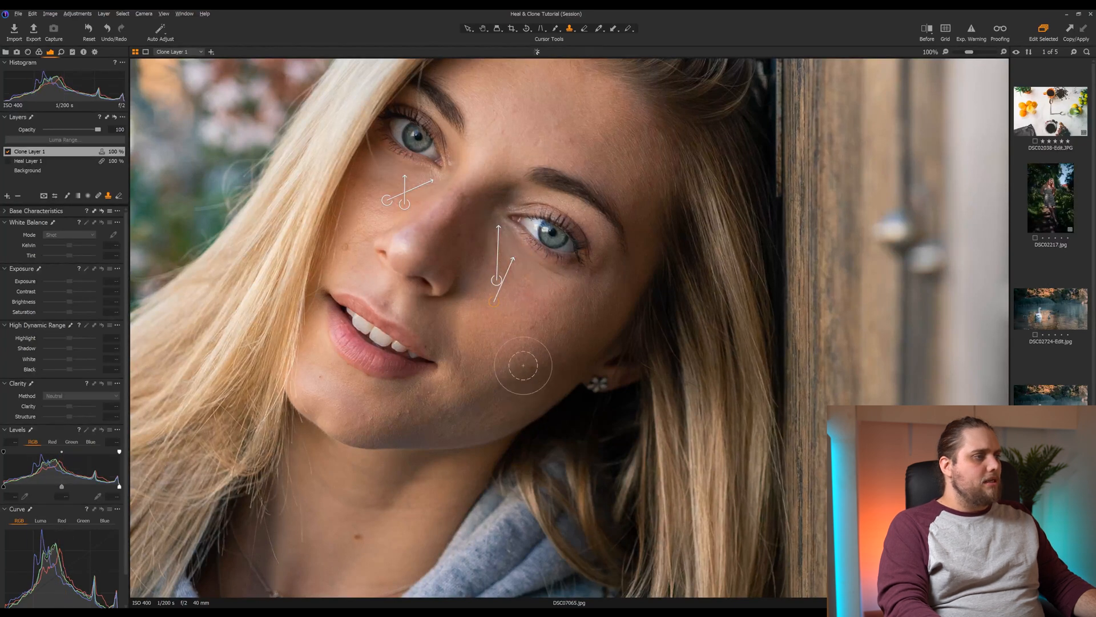
mouse_move(541, 273)
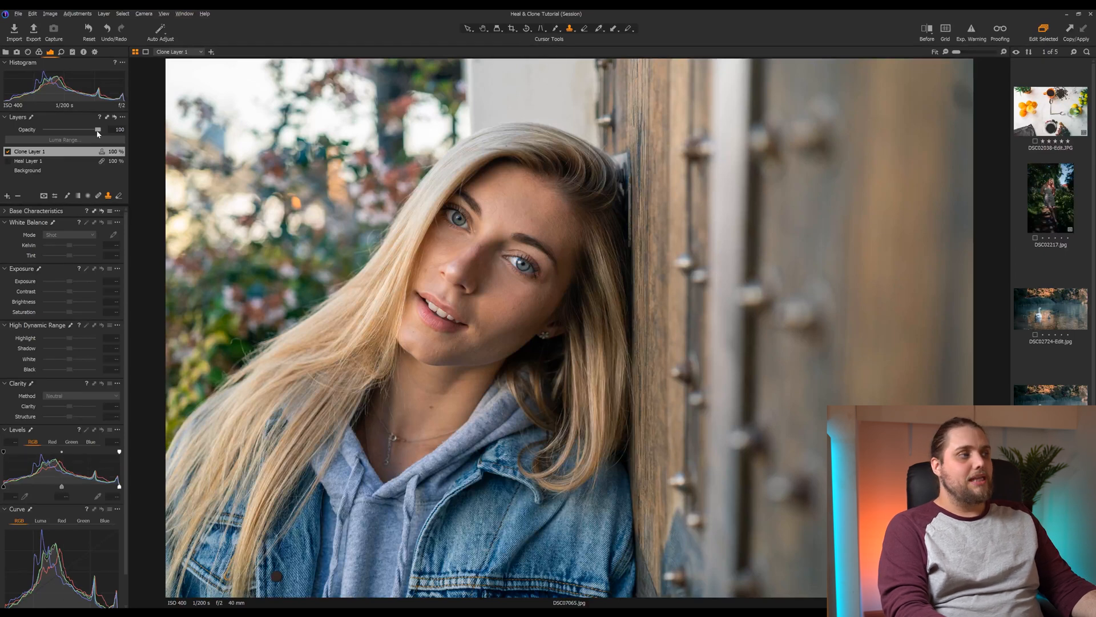
Sweep Clone Layer 1 opacity down to zero and back up, settling at 85.
drag(97, 129, 89, 130)
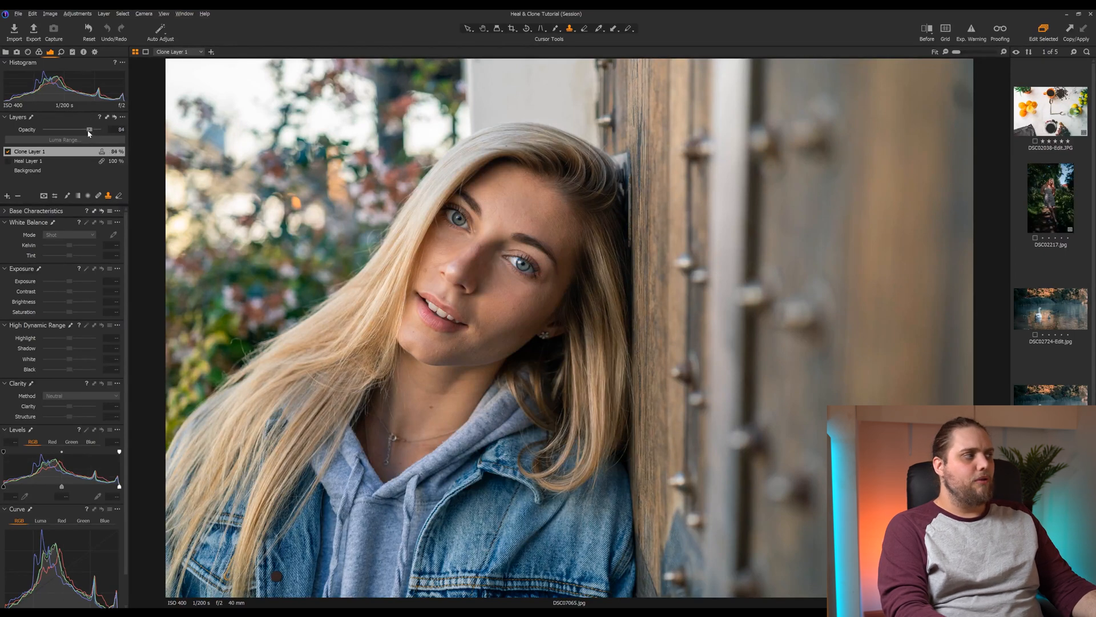
drag(89, 130, 66, 130)
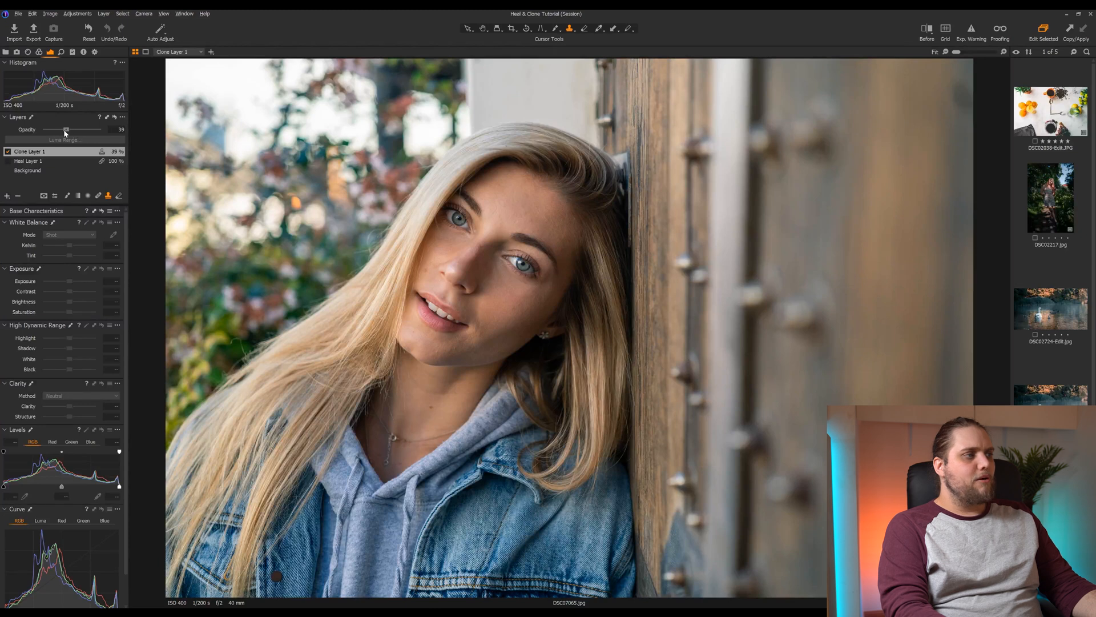
drag(66, 129, 46, 129)
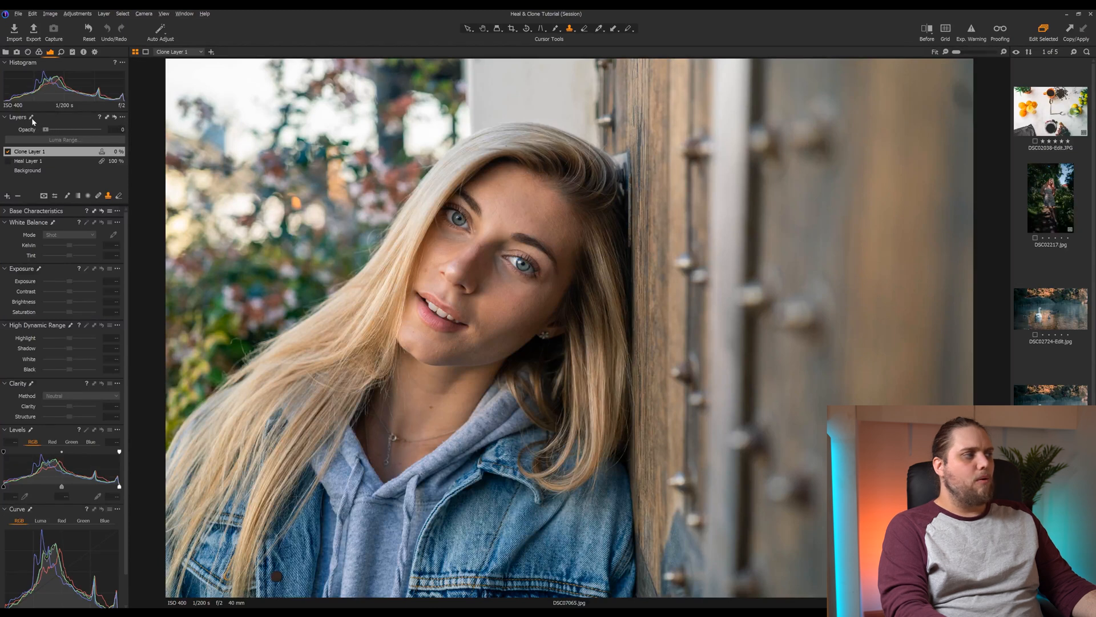
drag(46, 129, 79, 129)
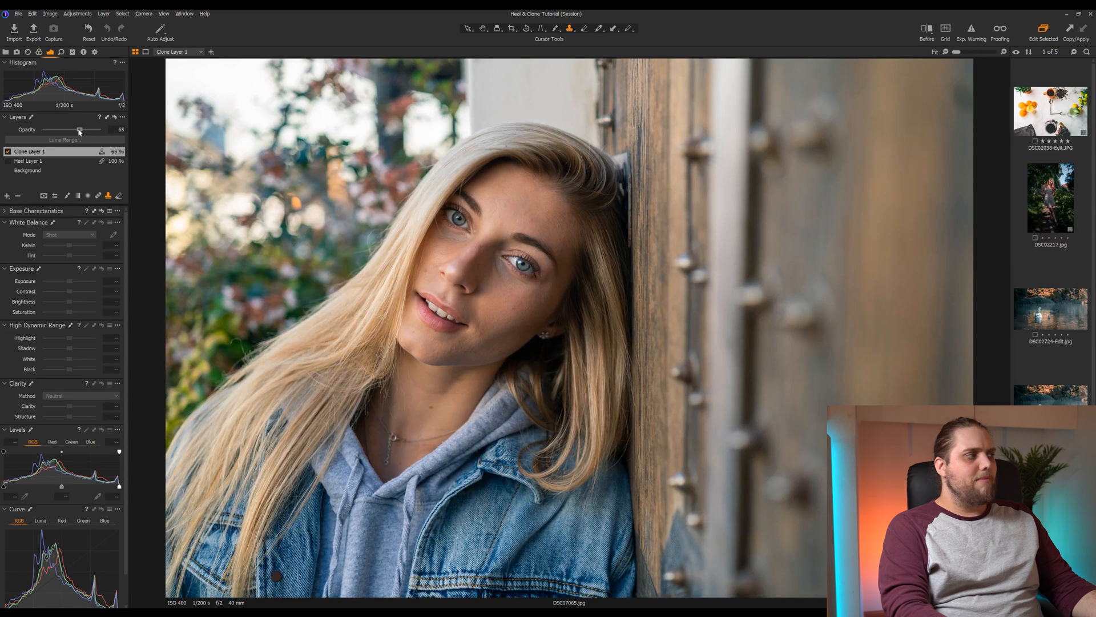
drag(79, 130, 88, 130)
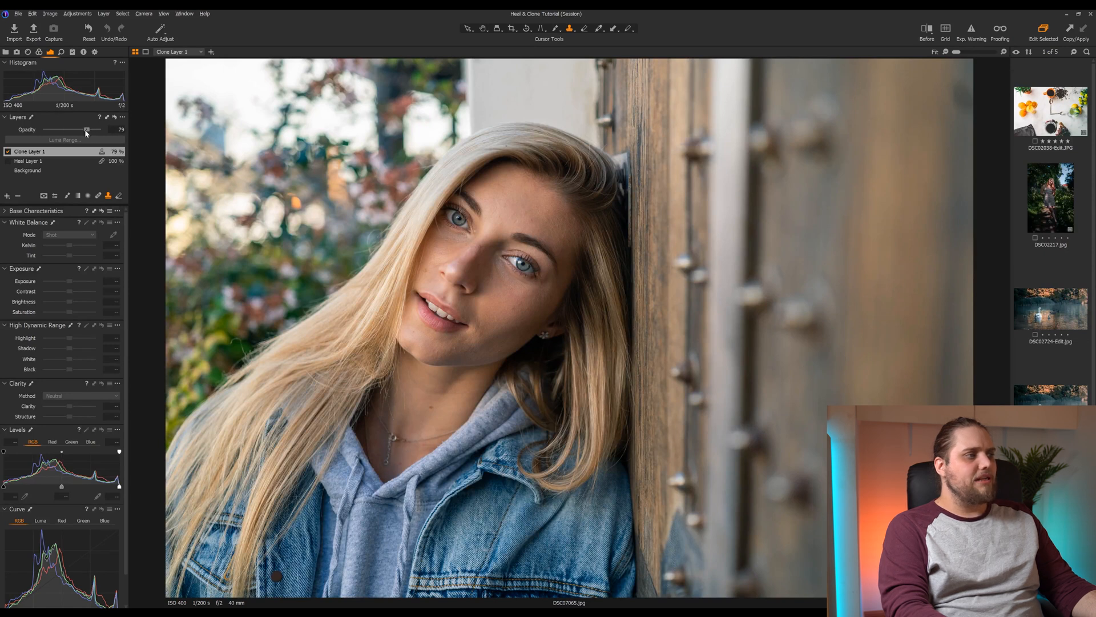
drag(87, 130, 90, 130)
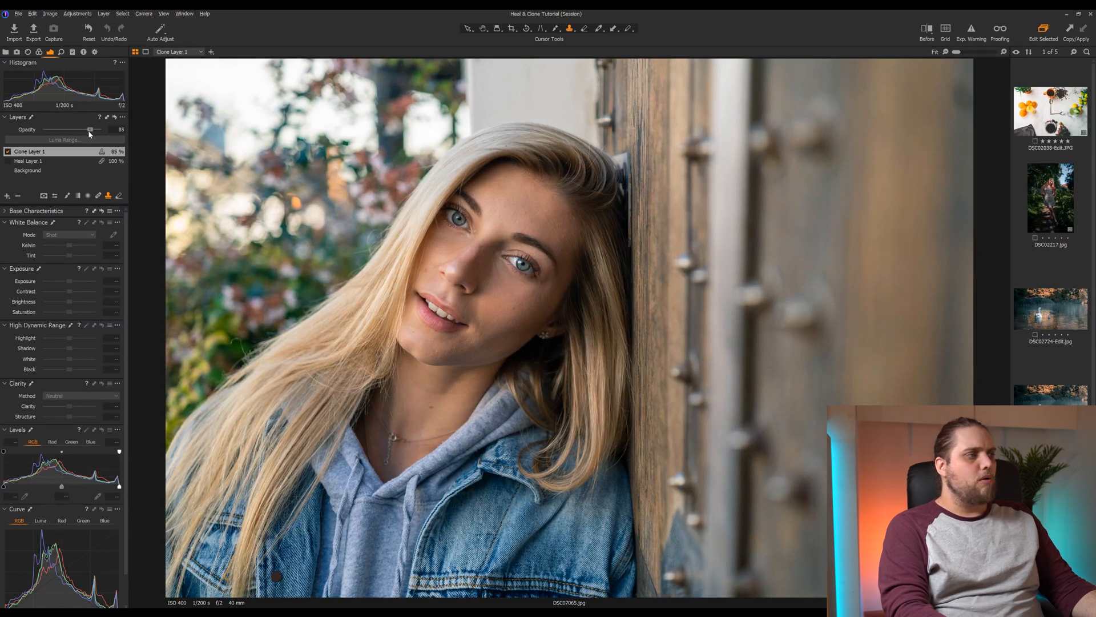